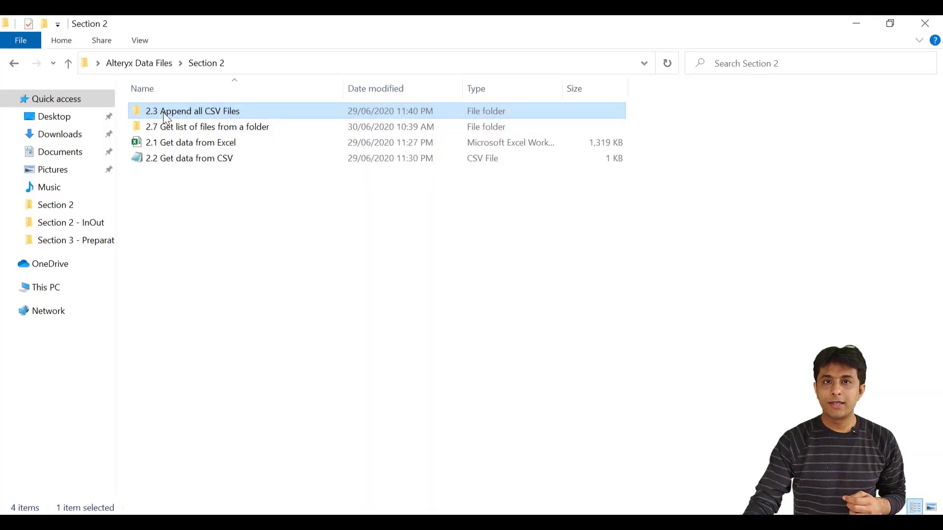
{"action": "mouse_move", "coordinate": [200, 118]}
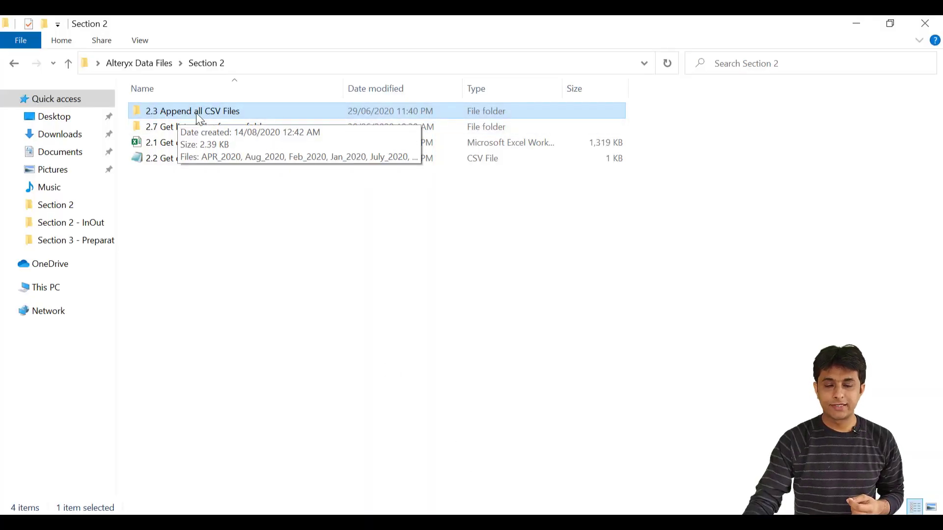
Open the '2.3 Append all CSV Files' folder to list its eight monthly 2020 CSV files
{"action": "double_click", "coordinate": [193, 111]}
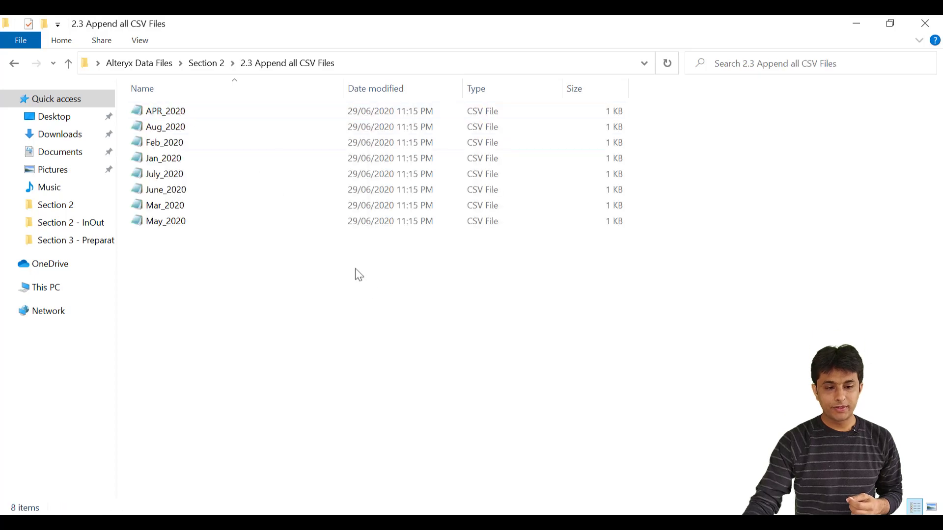
{"action": "mouse_move", "coordinate": [383, 299]}
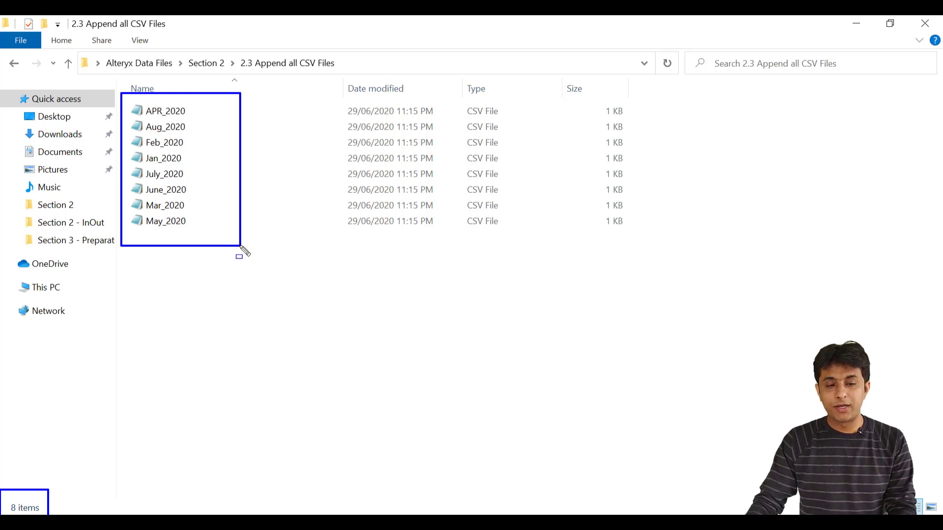
{"action": "double_click", "coordinate": [163, 127]}
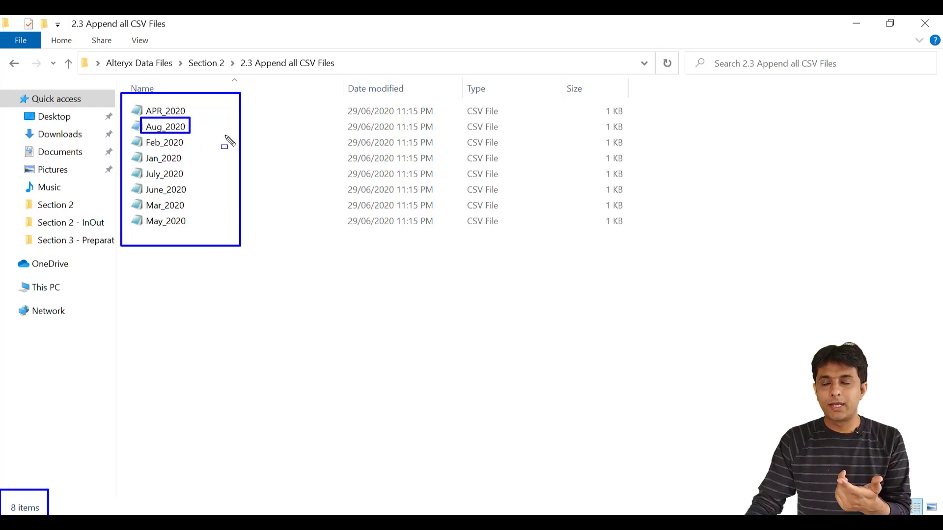
{"action": "mouse_move", "coordinate": [274, 236]}
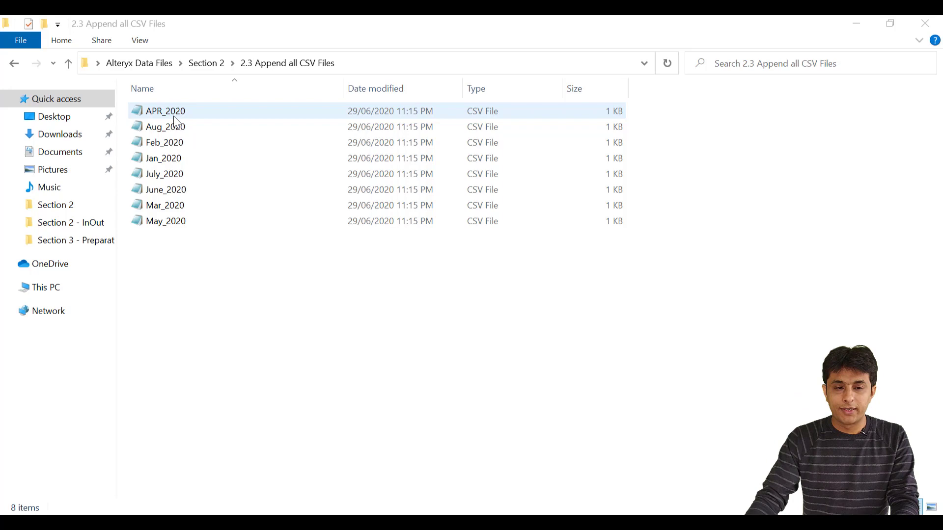
{"action": "double_click", "coordinate": [167, 111]}
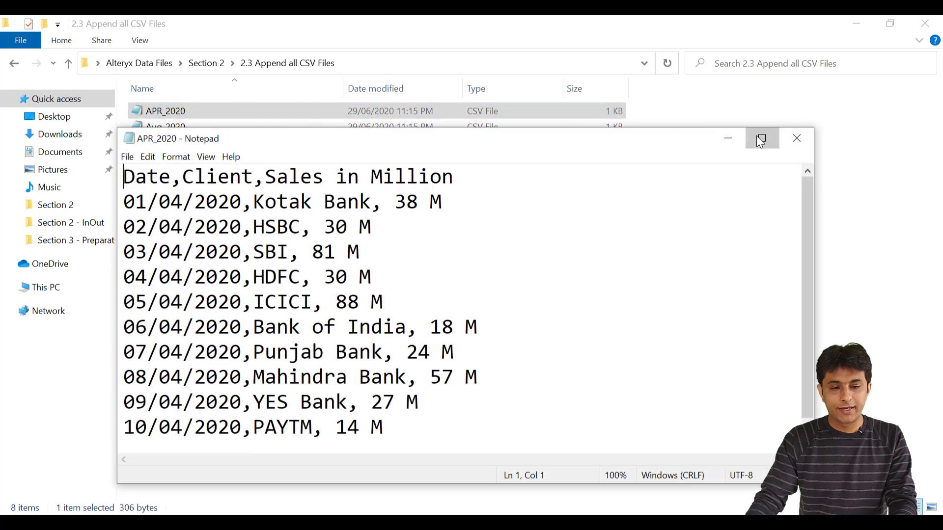
{"action": "left_click", "coordinate": [762, 139]}
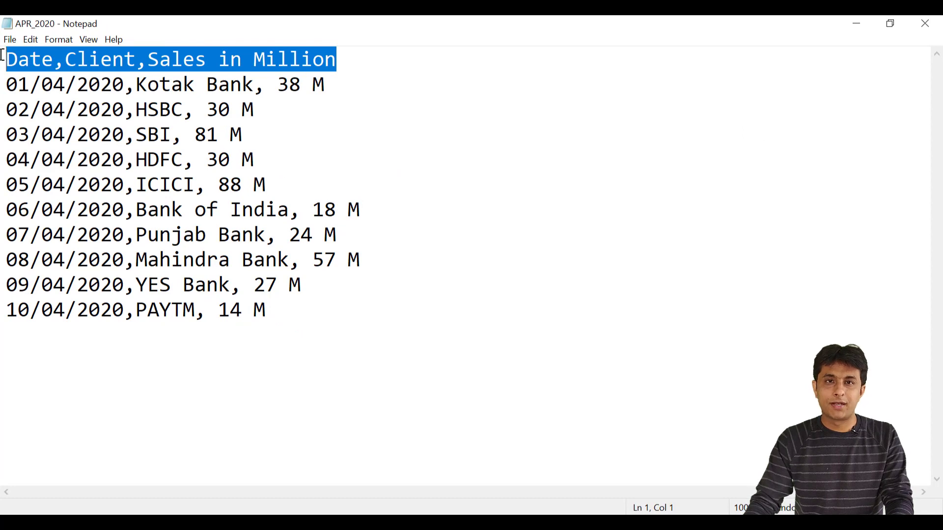
{"action": "left_click_drag", "start_coordinate": [159, 260], "coordinate": [264, 310]}
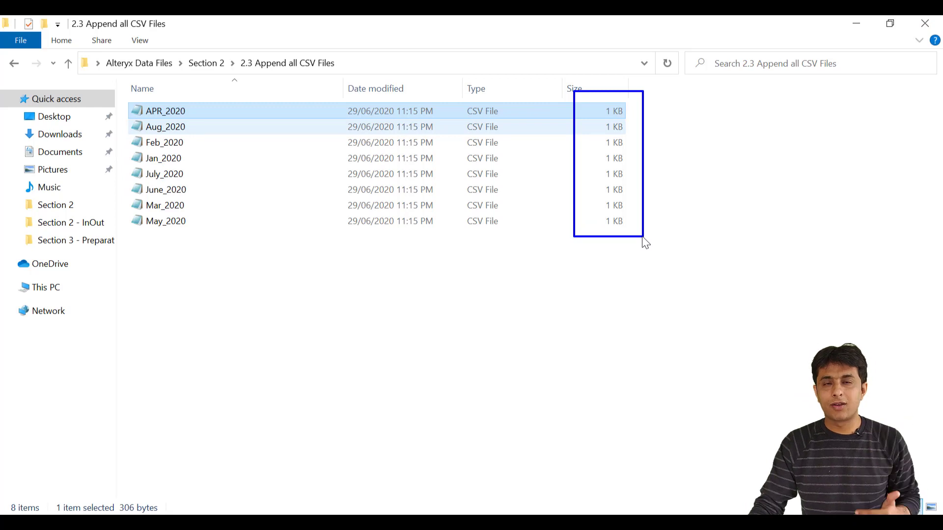
{"action": "mouse_move", "coordinate": [89, 460]}
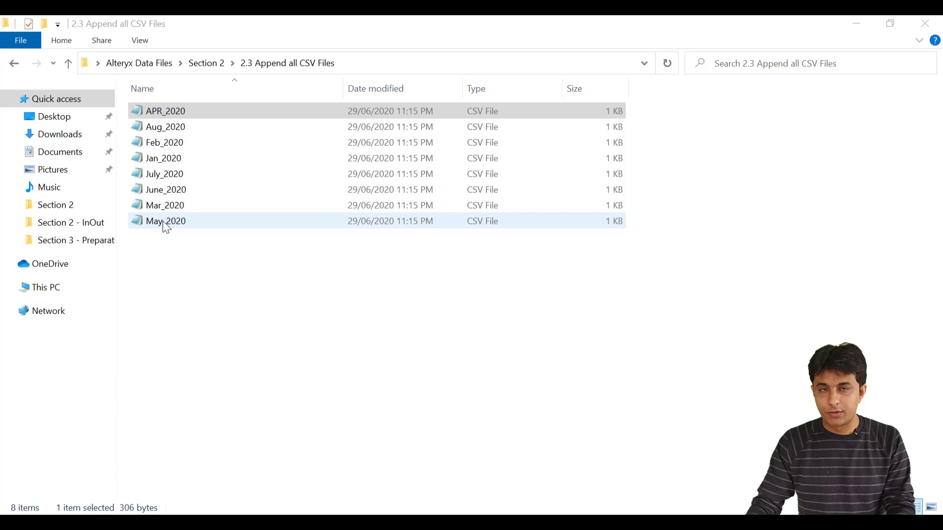
{"action": "mouse_move", "coordinate": [180, 227]}
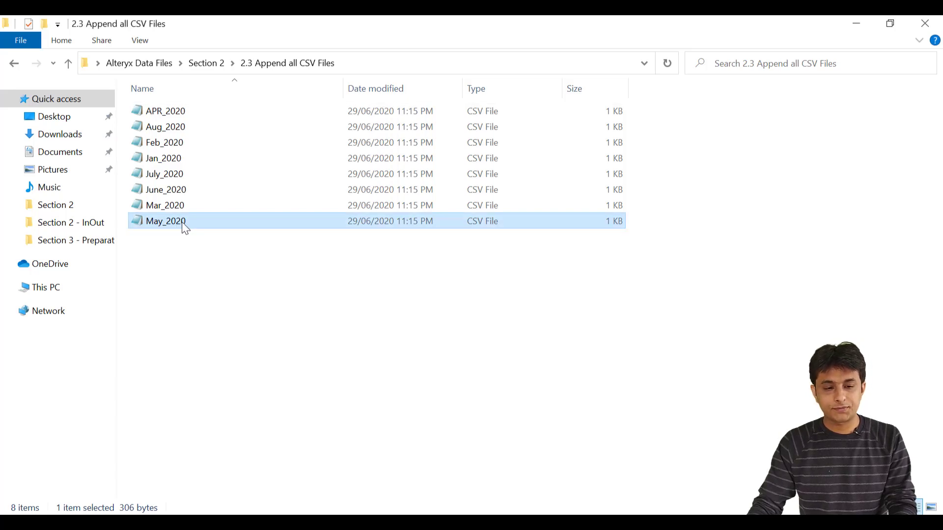
View the May_2020 file, then bring Alteryx Designer showing the 2.2 workflow to the front
{"action": "double_click", "coordinate": [165, 221]}
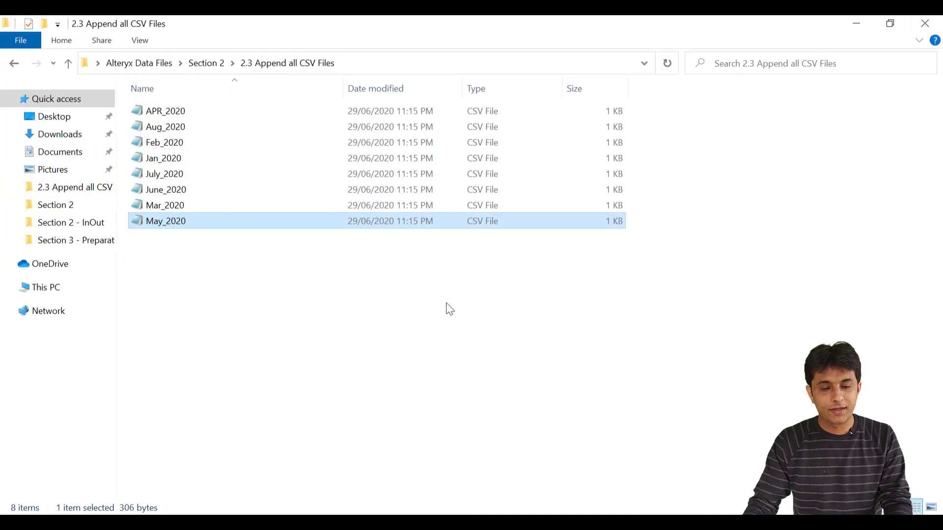
{"action": "left_click", "coordinate": [430, 318]}
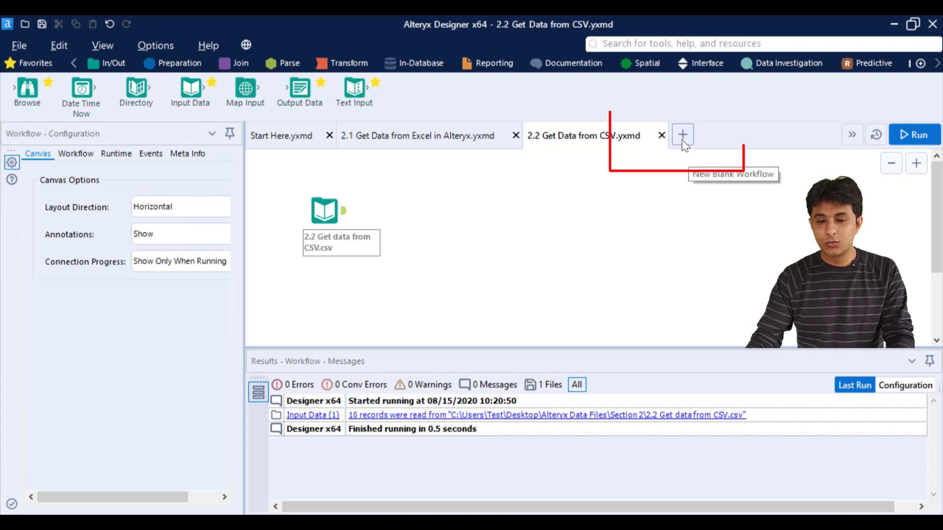
Start a new workflow and connect an Input Data tool to APR_2020.csv from the folder
{"action": "left_click", "coordinate": [684, 134]}
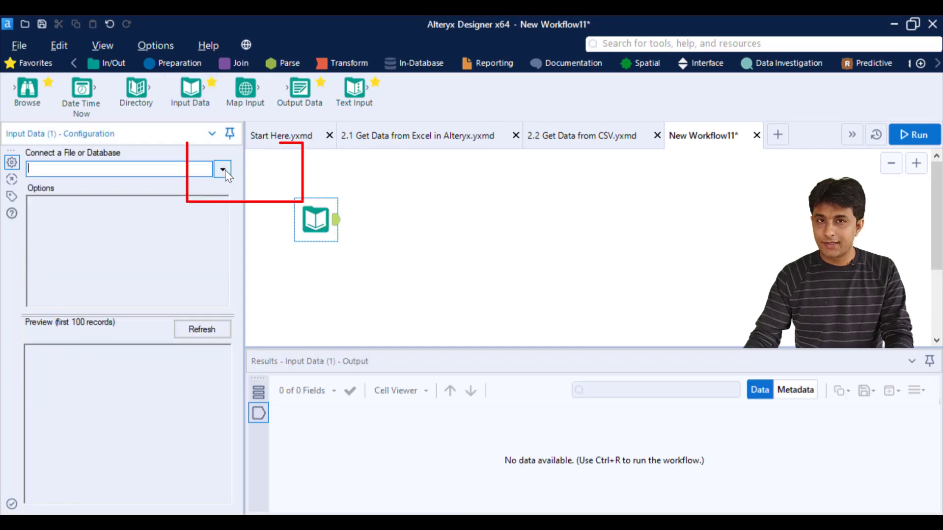
{"action": "left_click", "coordinate": [222, 171]}
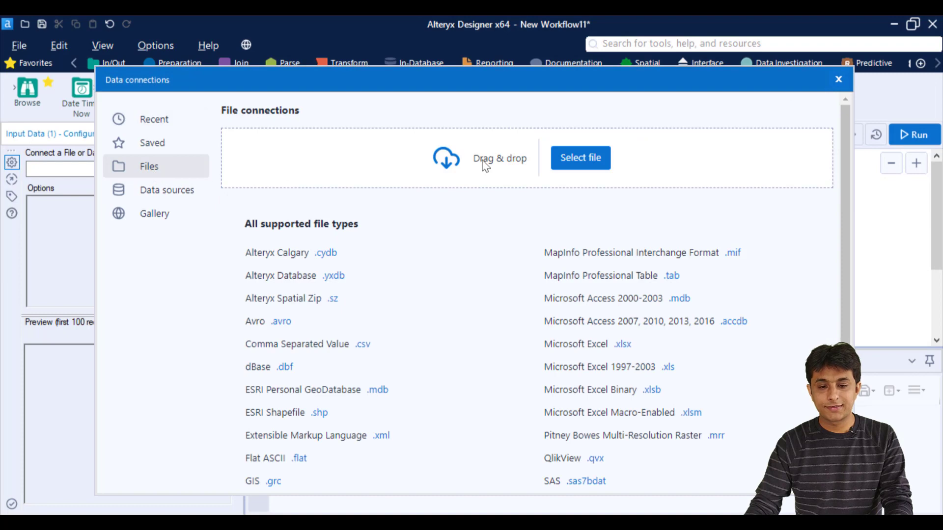
{"action": "left_click", "coordinate": [581, 158]}
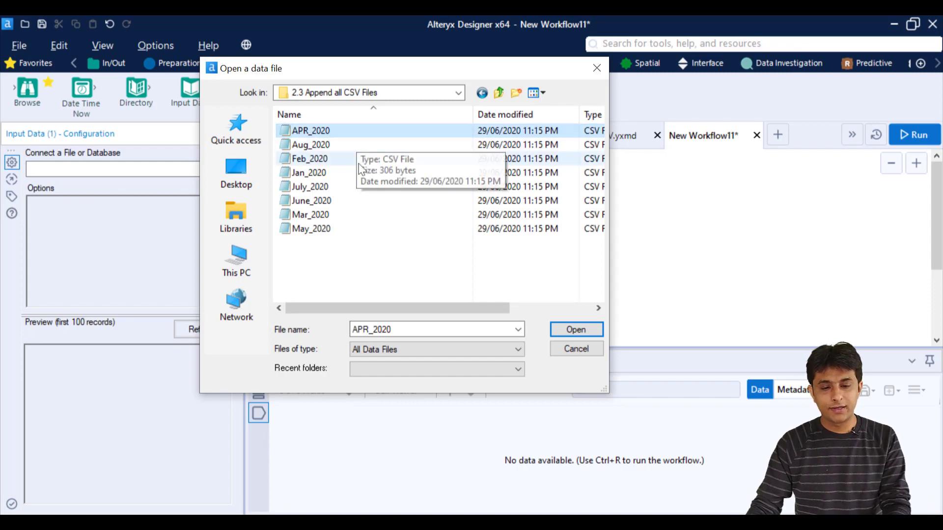
{"action": "mouse_move", "coordinate": [540, 332]}
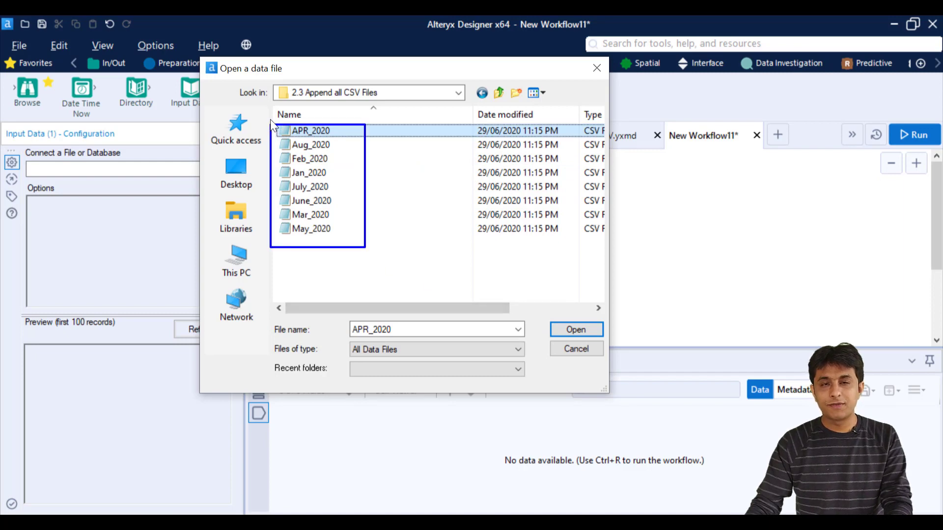
{"action": "mouse_move", "coordinate": [309, 149]}
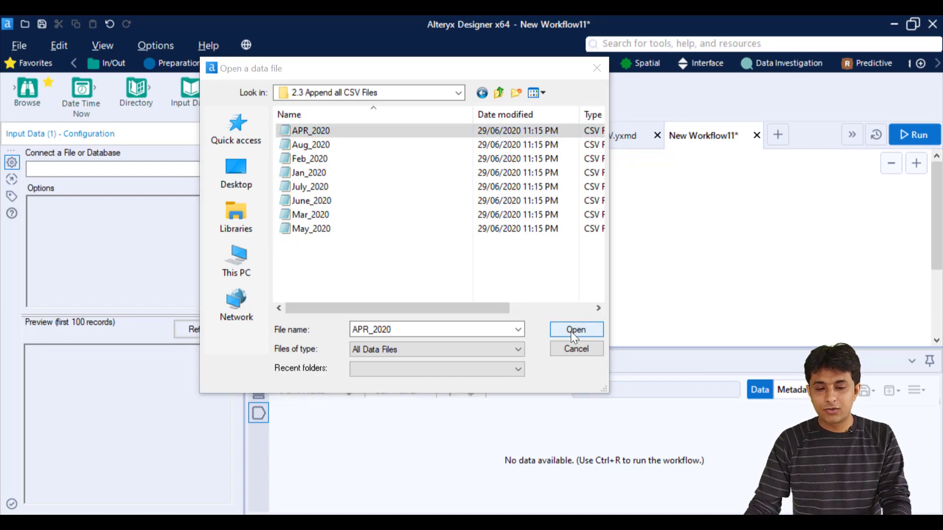
{"action": "left_click", "coordinate": [577, 330]}
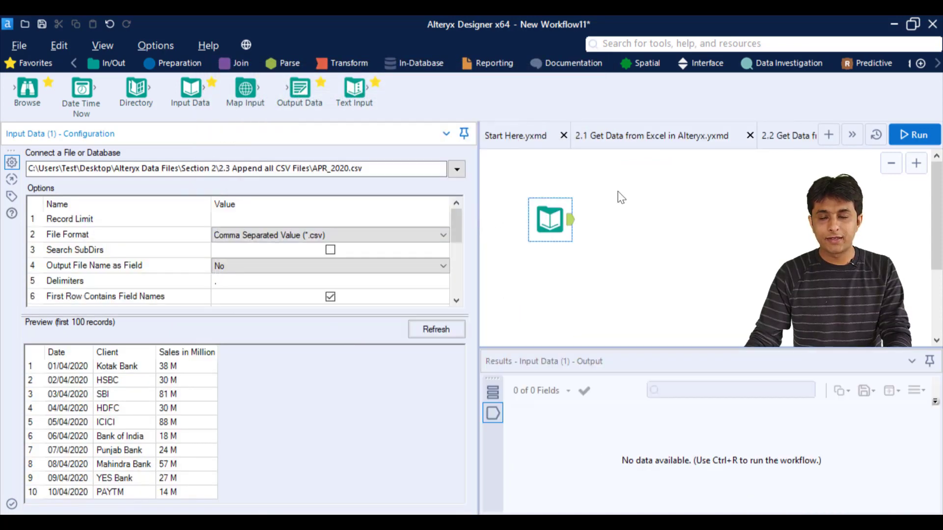
Run the workflow to load APR_2020.csv's 3 fields and 10 records into the results
{"action": "left_click", "coordinate": [914, 133]}
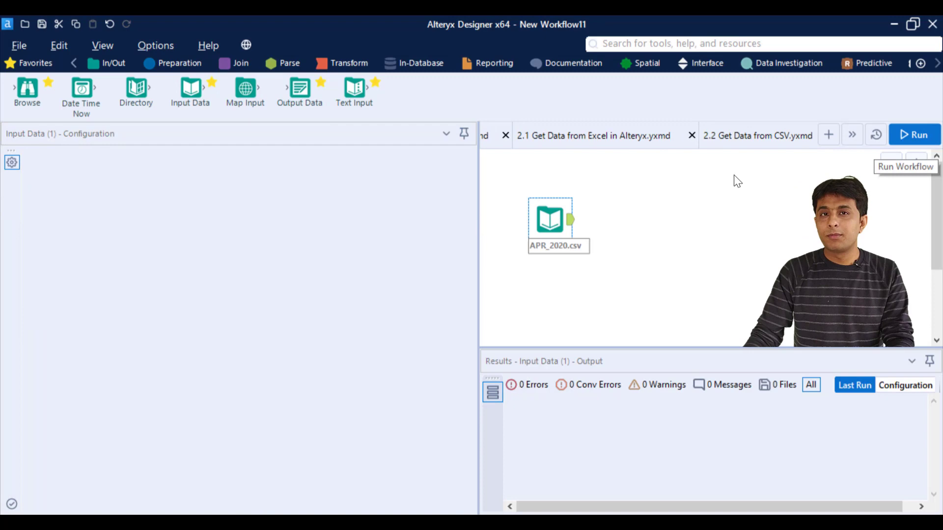
{"action": "left_click", "coordinate": [916, 133]}
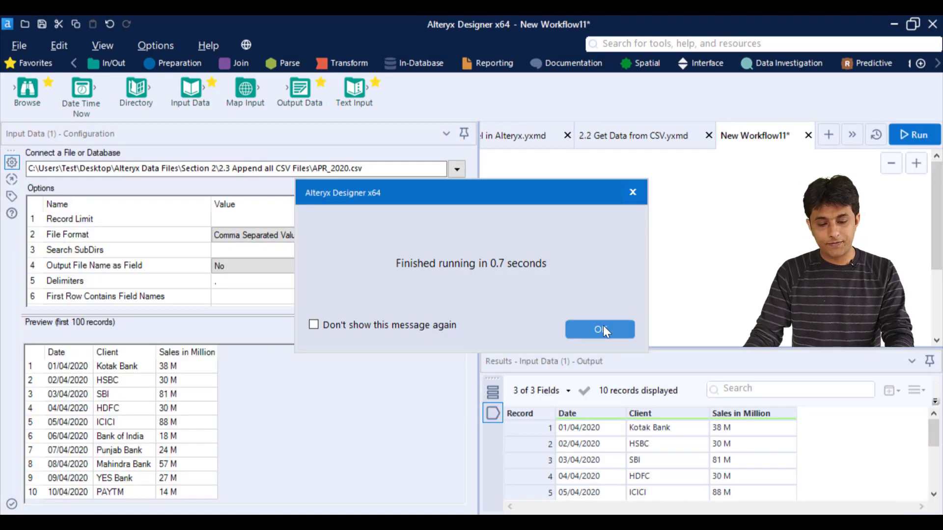
{"action": "left_click", "coordinate": [599, 329]}
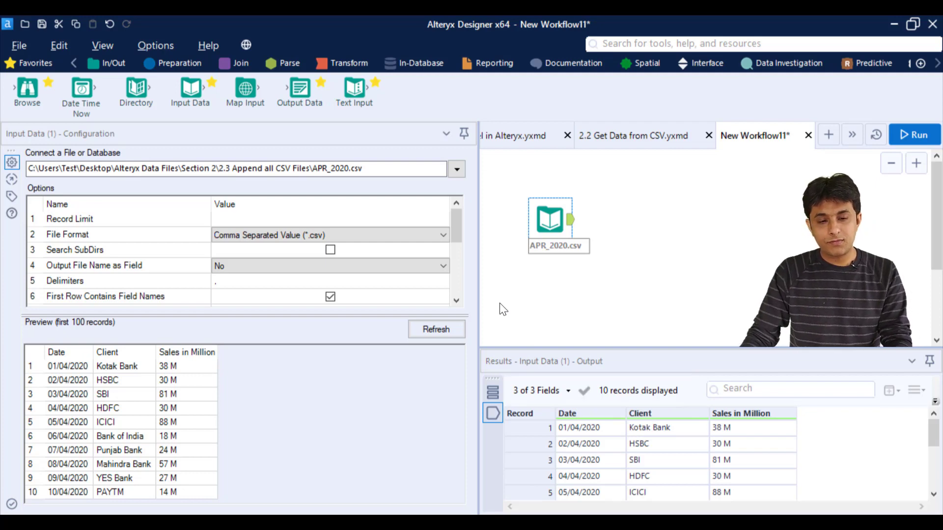
Change the input path to the *2020.csv wildcard and rerun to append 80 records from all monthly files
{"action": "double_click", "coordinate": [322, 169]}
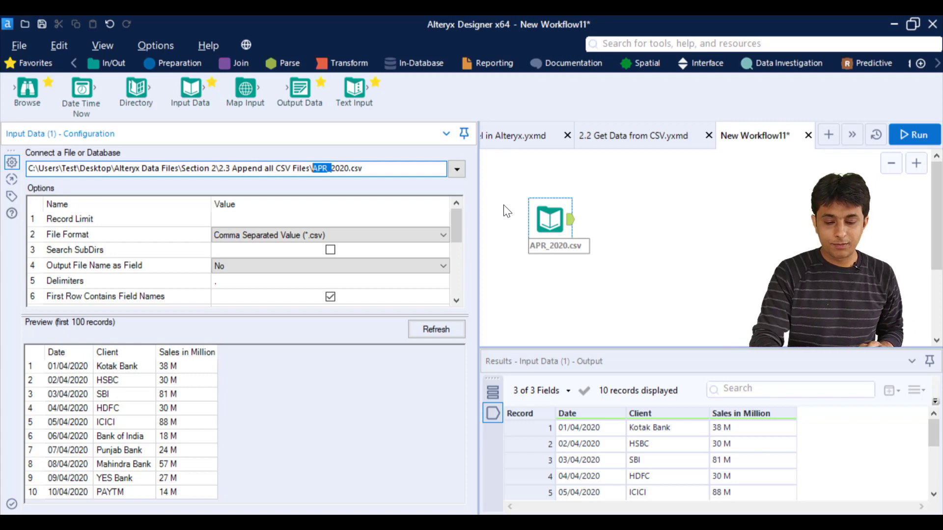
{"action": "type", "text": "*"}
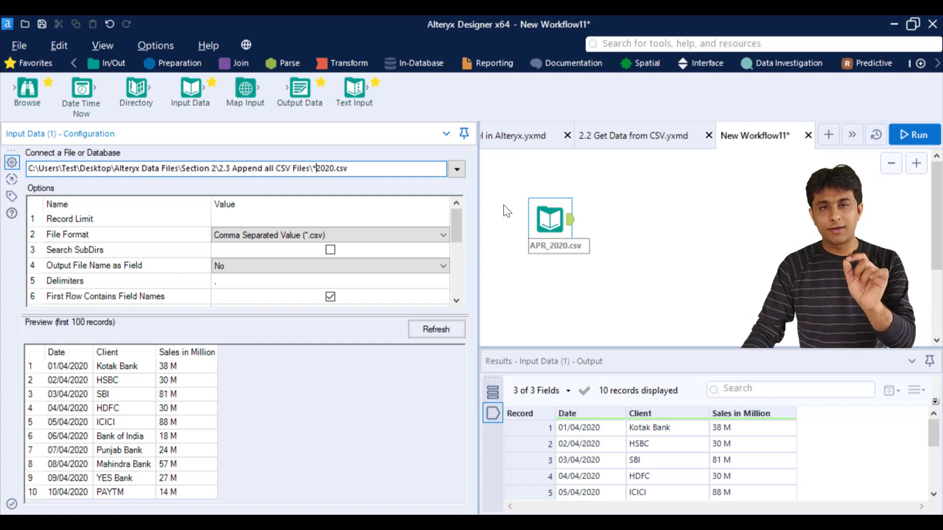
{"action": "mouse_move", "coordinate": [515, 209]}
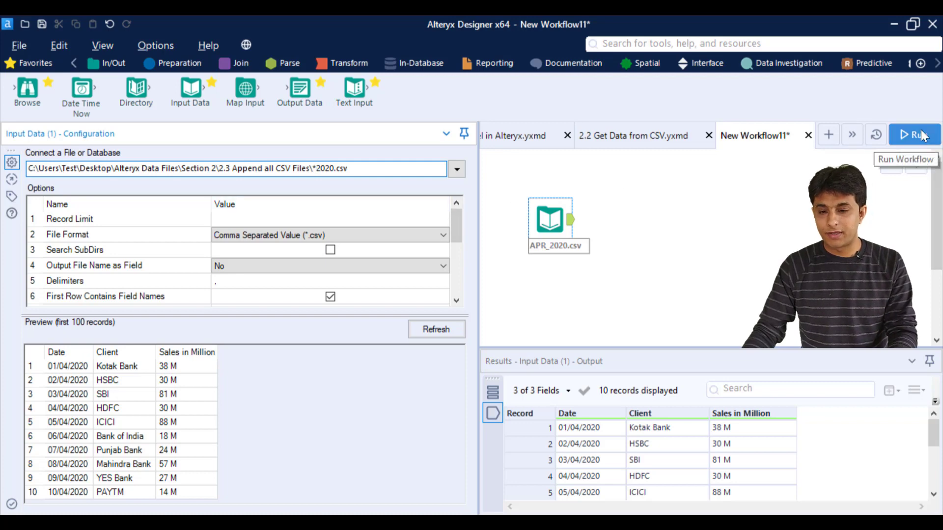
{"action": "left_click", "coordinate": [914, 135]}
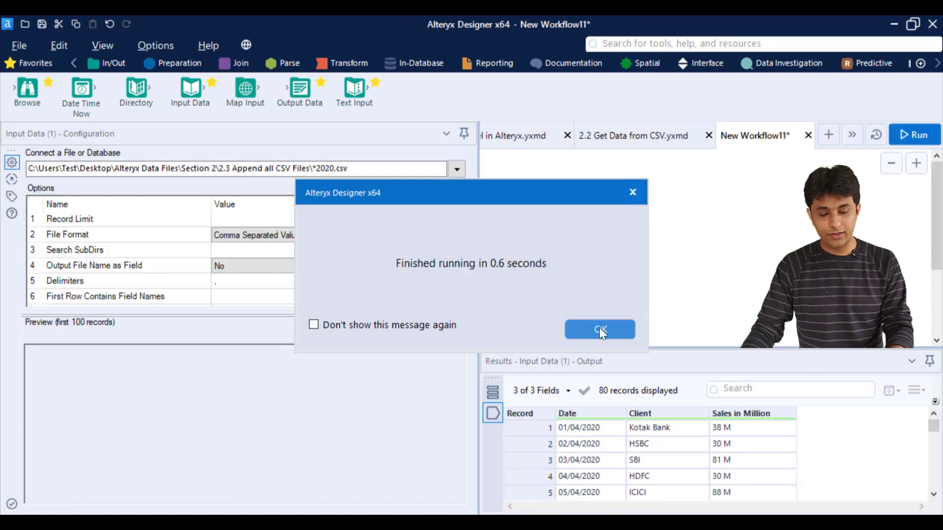
{"action": "left_click", "coordinate": [599, 330]}
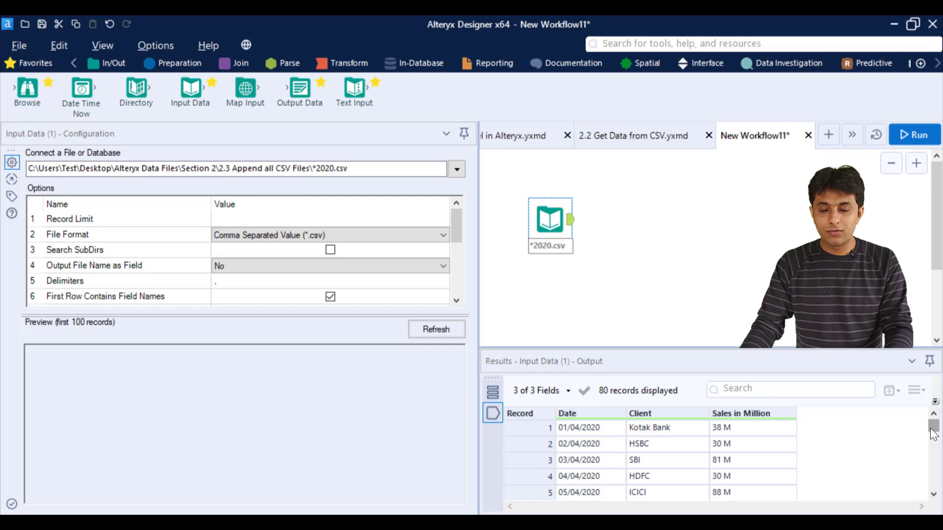
{"action": "scroll", "scroll_direction": "down", "scroll_amount": 3}
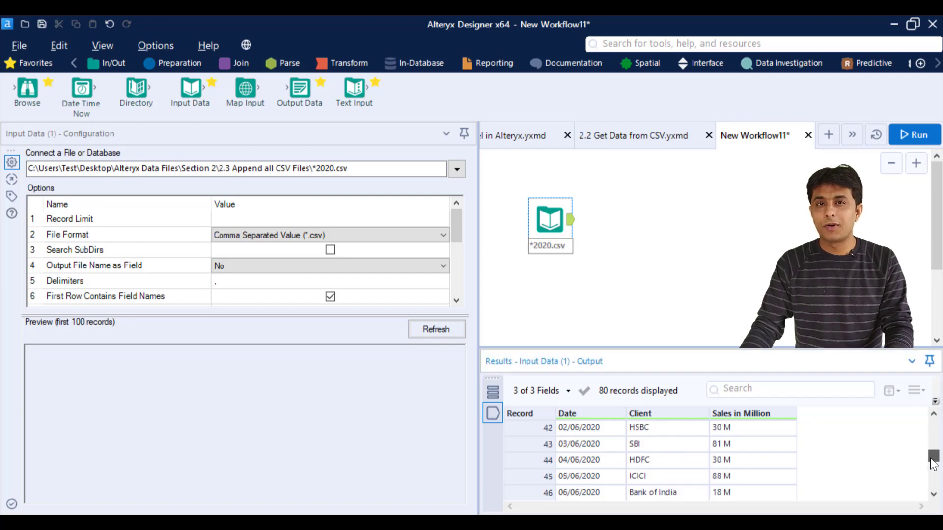
{"action": "scroll", "scroll_direction": "down", "scroll_amount": 3}
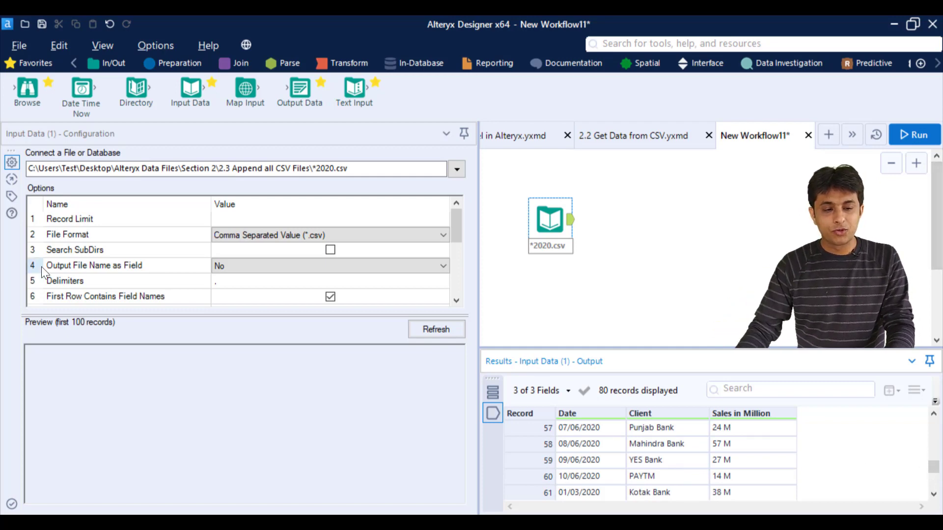
Set Output File Name as Field to File Name Only and rerun so each of the 80 records carries a FileName
{"action": "left_click", "coordinate": [95, 265]}
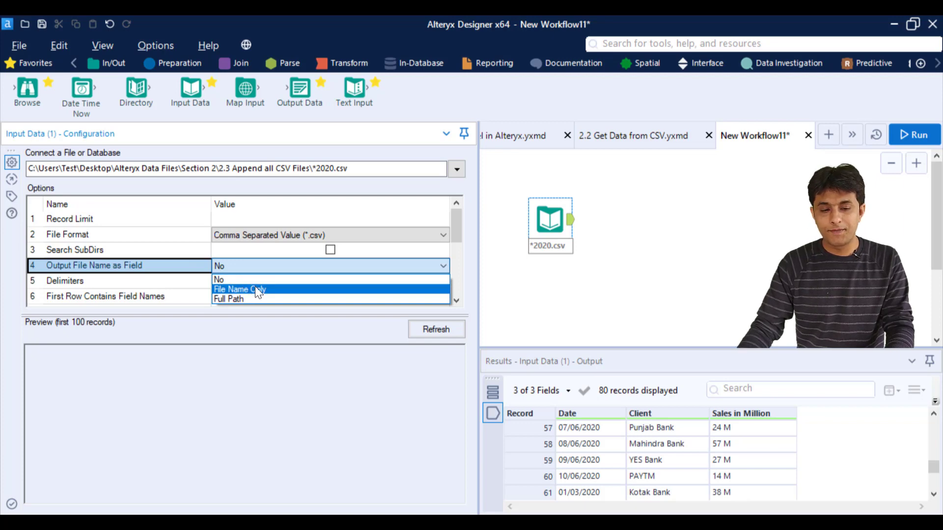
{"action": "left_click", "coordinate": [239, 289]}
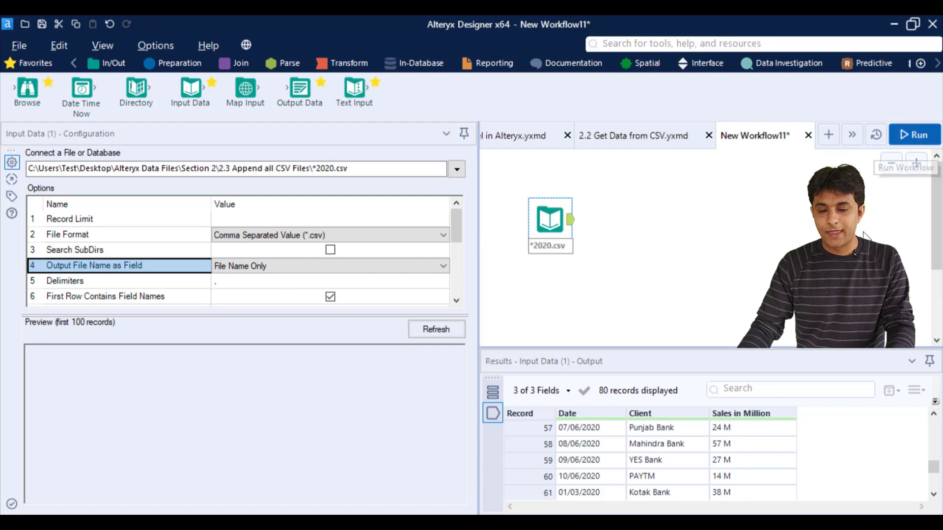
{"action": "left_click", "coordinate": [916, 133]}
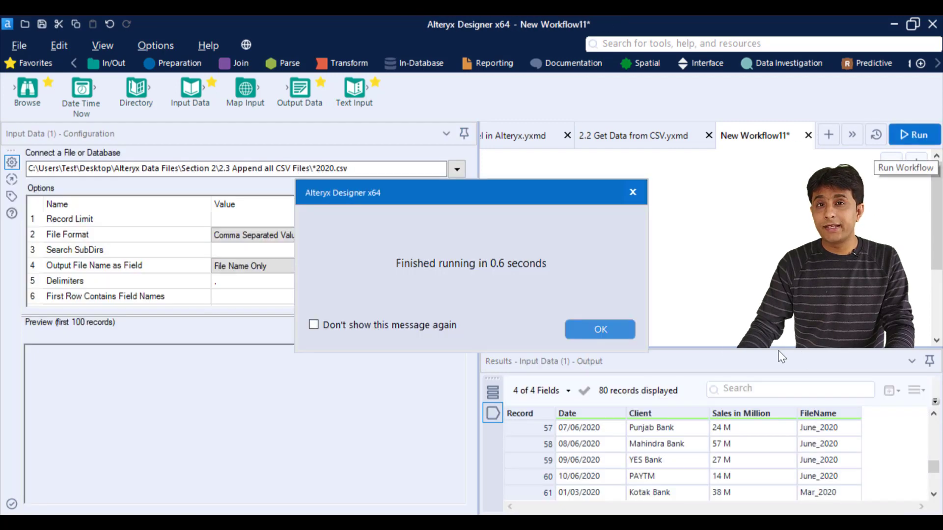
{"action": "left_click", "coordinate": [600, 329]}
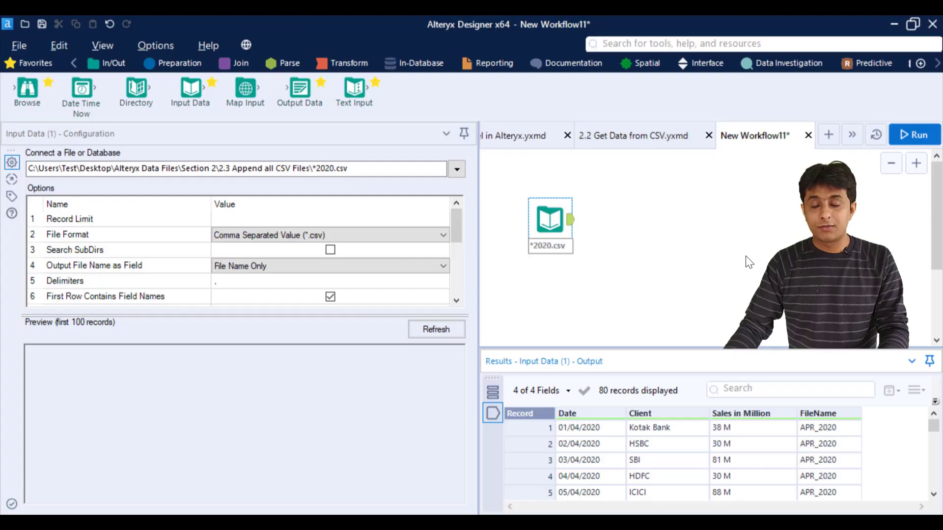
{"action": "mouse_move", "coordinate": [594, 381]}
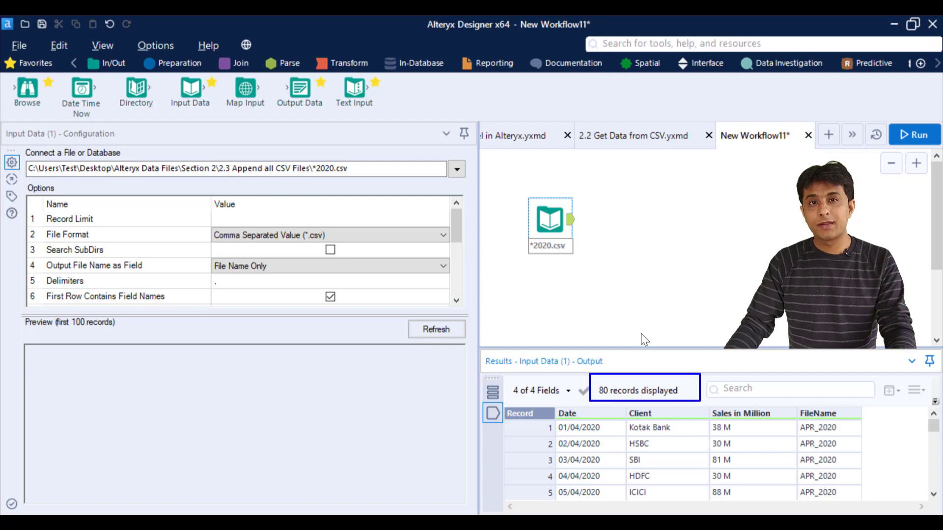
{"action": "mouse_move", "coordinate": [463, 486]}
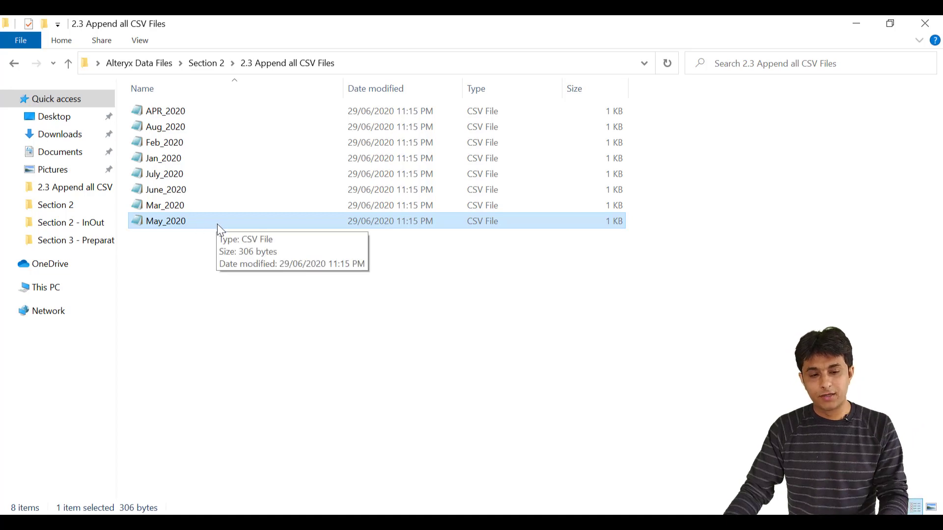
Paste a copy of May_2020 named Dec_2020 into the folder and rerun the workflow for 90 records
{"action": "right_click", "coordinate": [166, 221]}
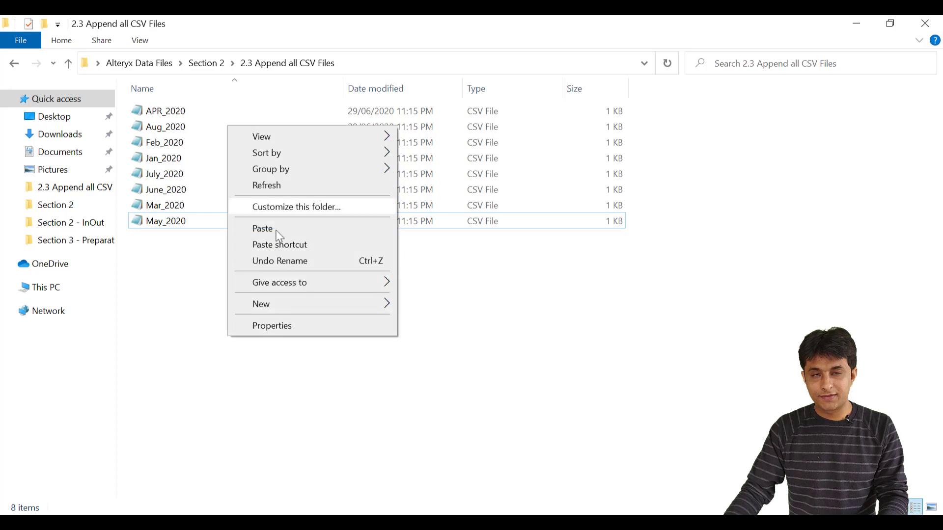
{"action": "left_click", "coordinate": [262, 229]}
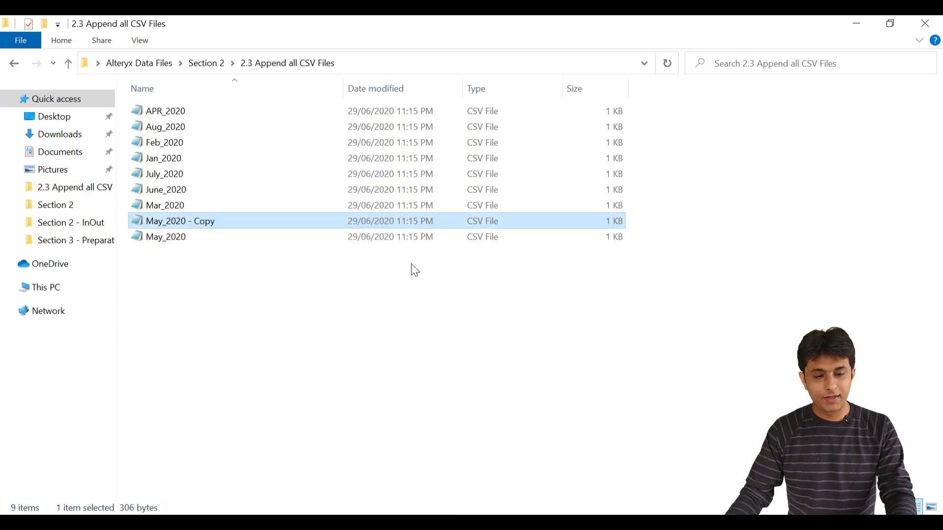
{"action": "type", "text": "D"}
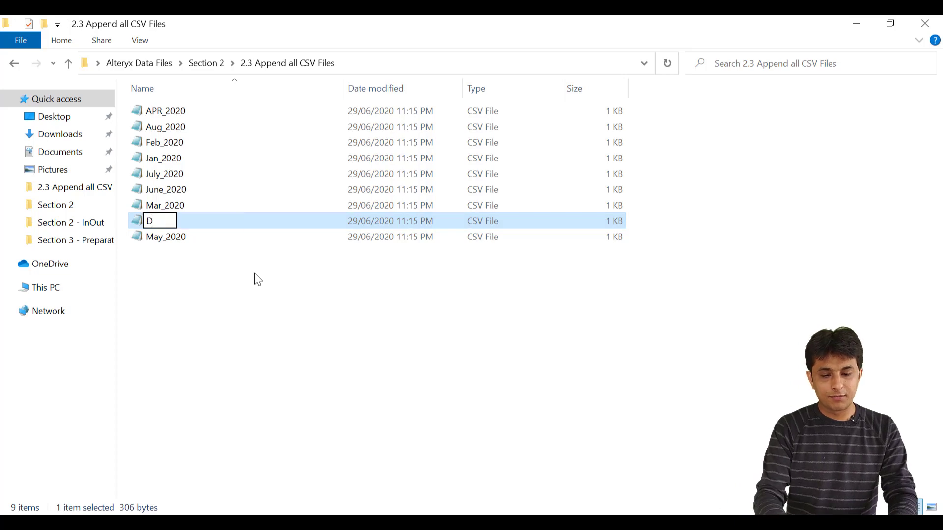
{"action": "type", "text": "ec_2020"}
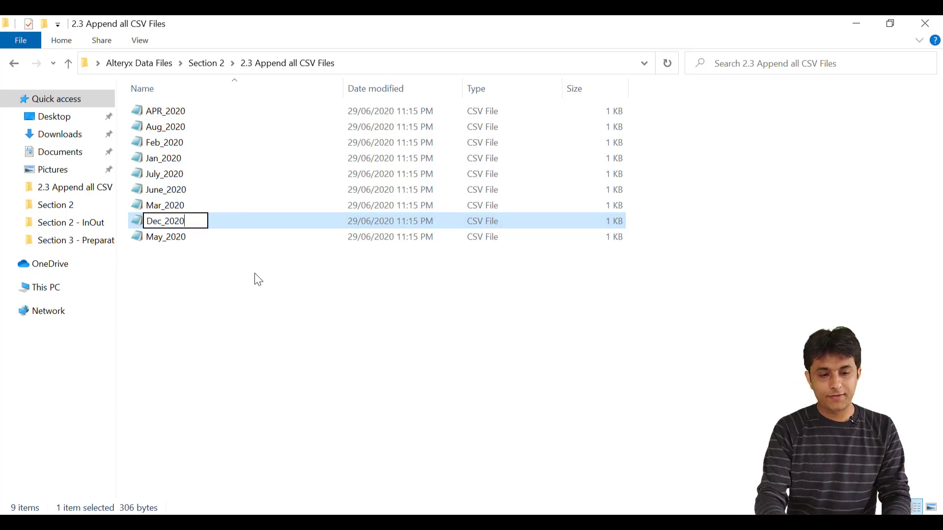
{"action": "key", "text": "Enter"}
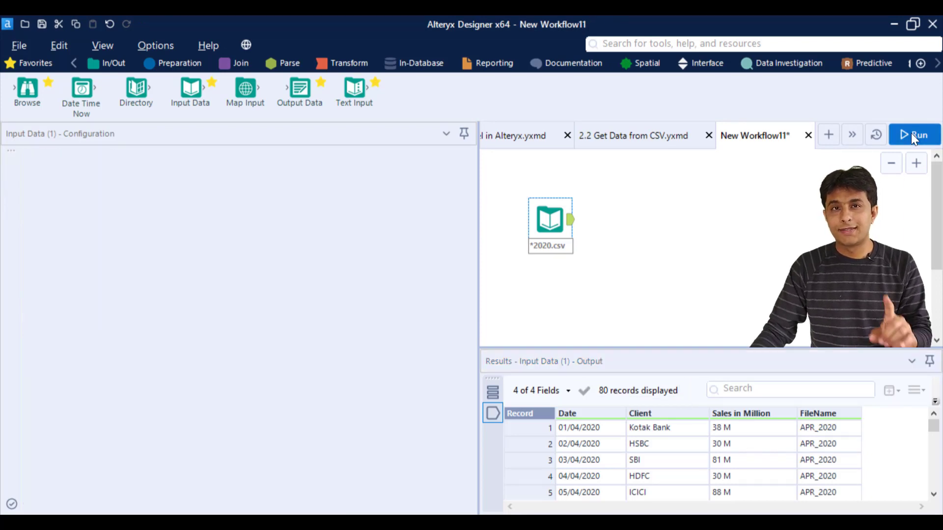
{"action": "left_click", "coordinate": [550, 220]}
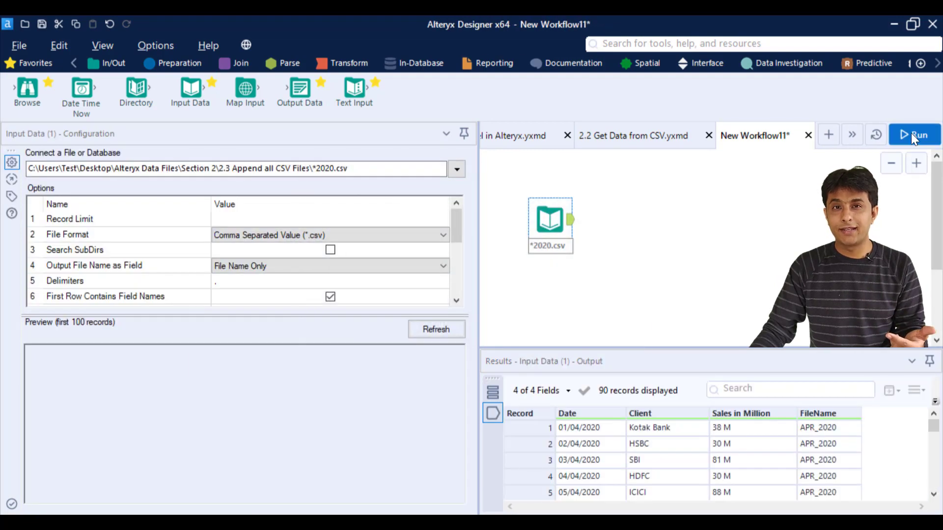